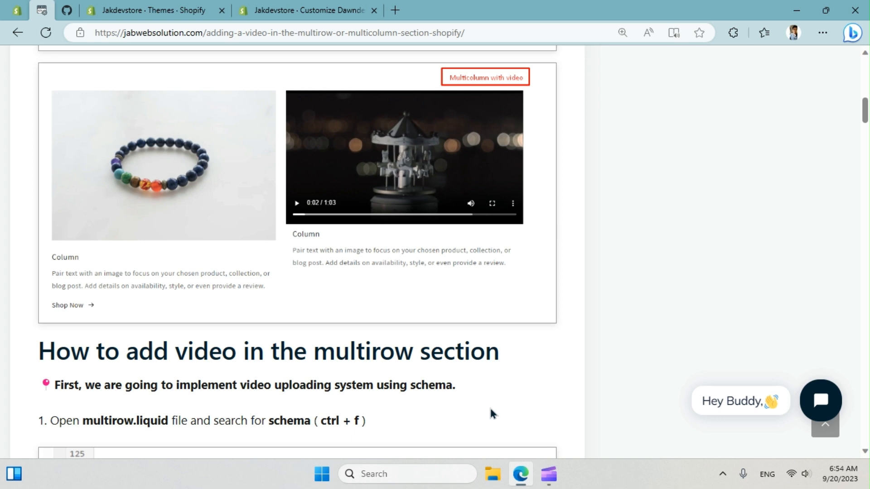
mouse_move(358, 111)
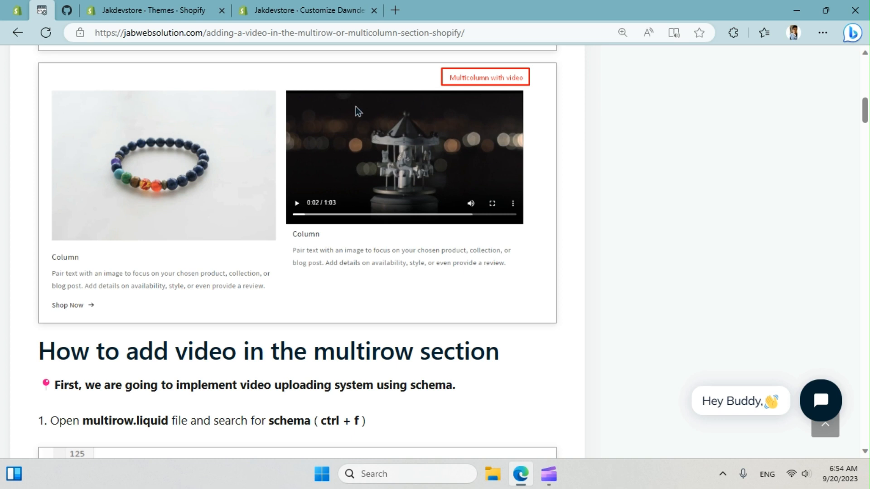
Review the second Column block's settings in the homepage multicolumn section from the customizer.
left_click(304, 10)
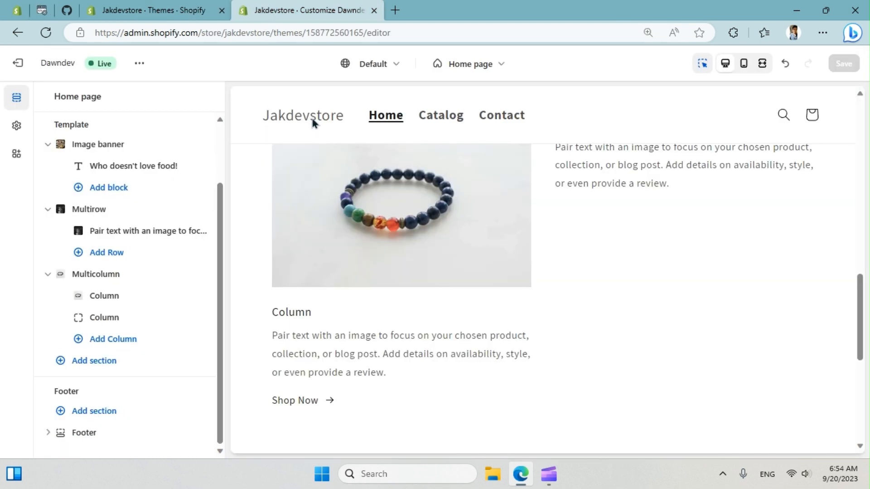
mouse_move(104, 296)
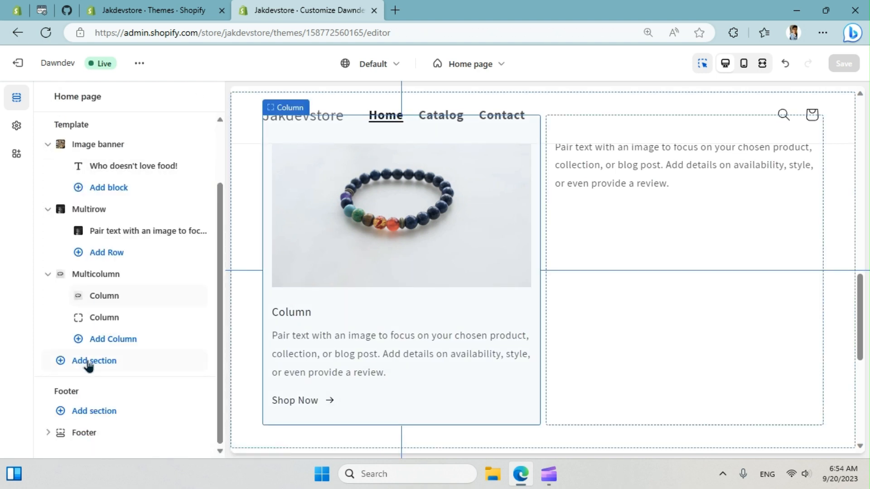
mouse_move(103, 317)
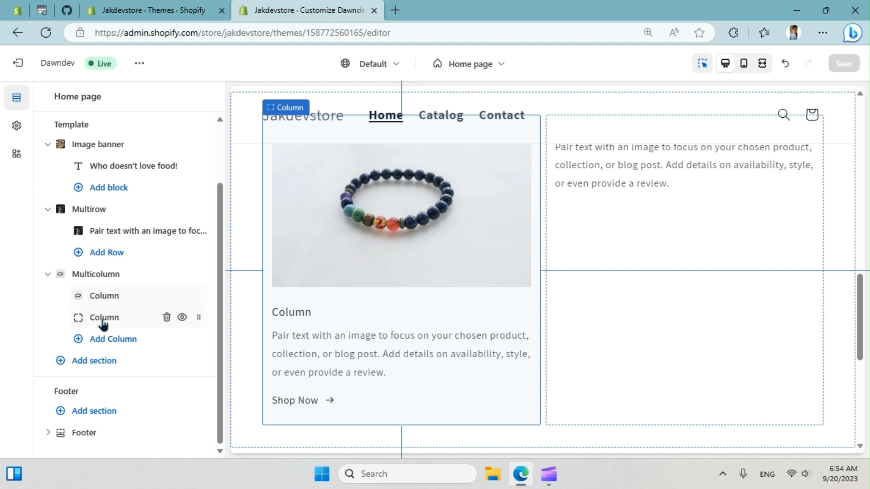
left_click(103, 317)
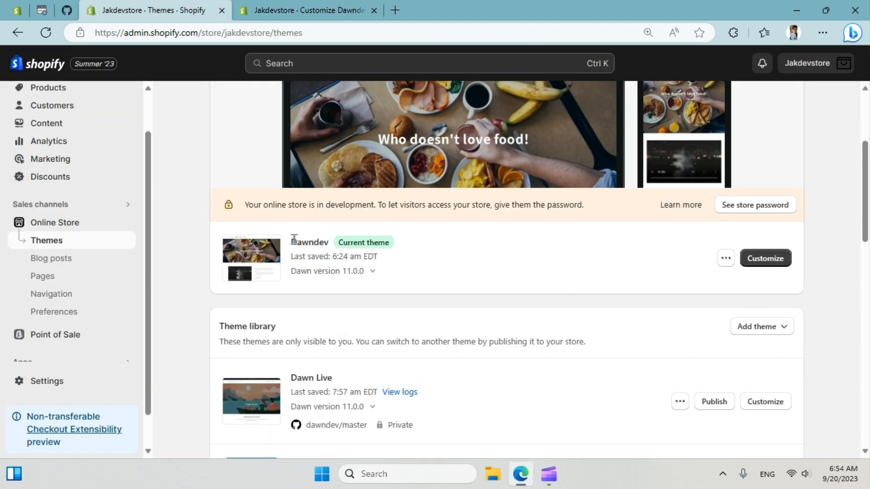
Edit the Dawndev theme's code and locate multicolumn.liquid by searching 'multico'.
left_click(725, 259)
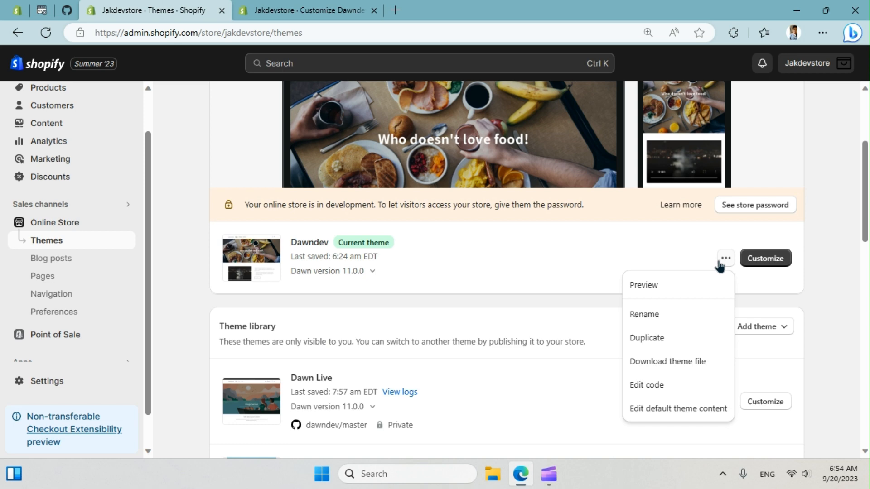
left_click(646, 385)
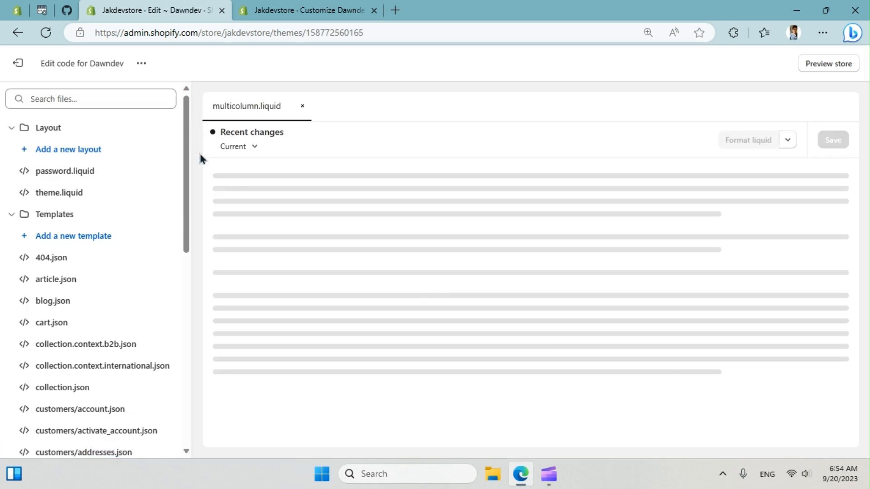
type("m")
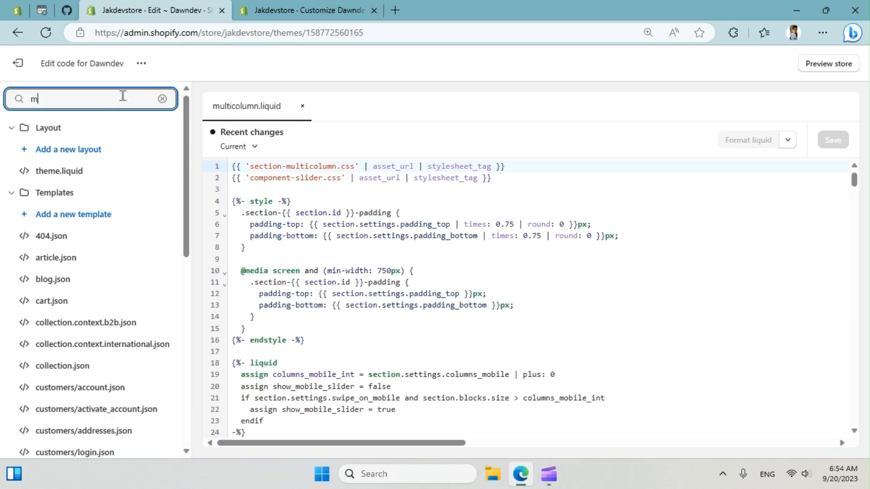
type("ultico")
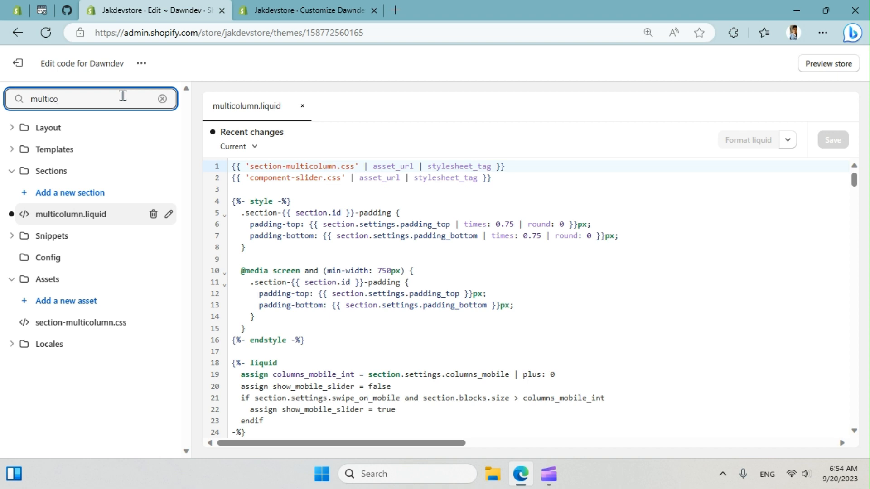
left_click(70, 214)
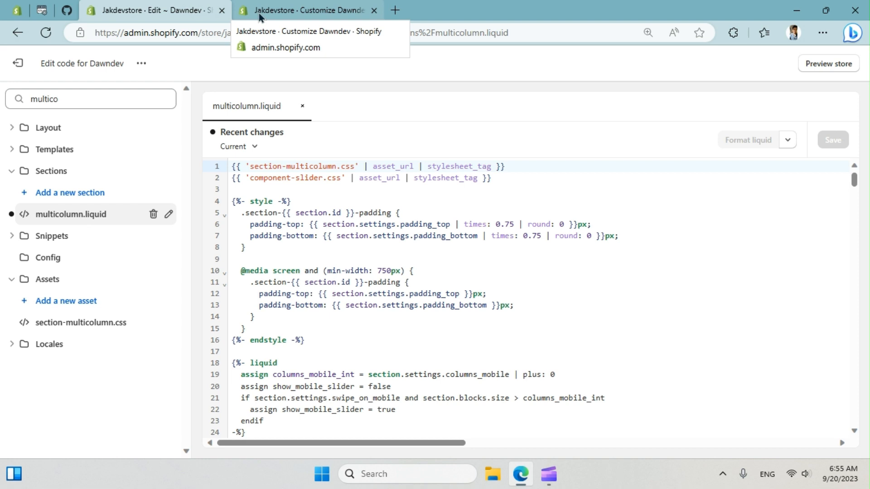
Return to the customizer showing the second column's image-only settings.
left_click(307, 10)
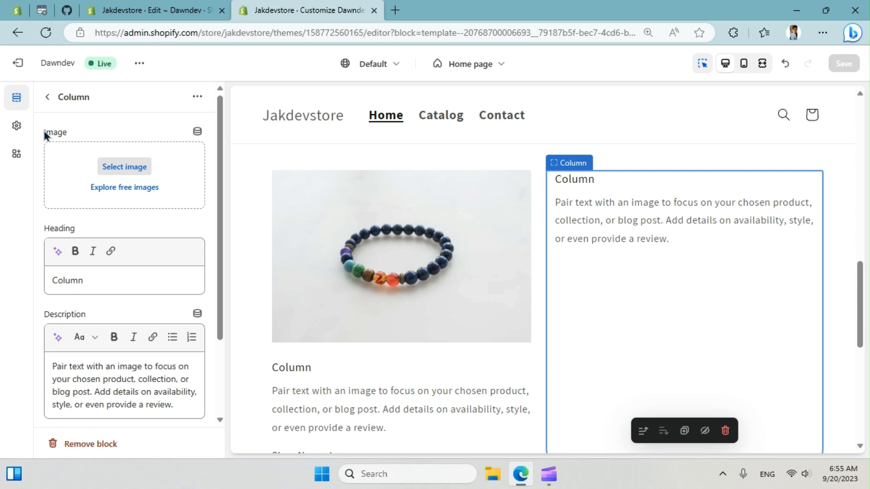
mouse_move(15, 10)
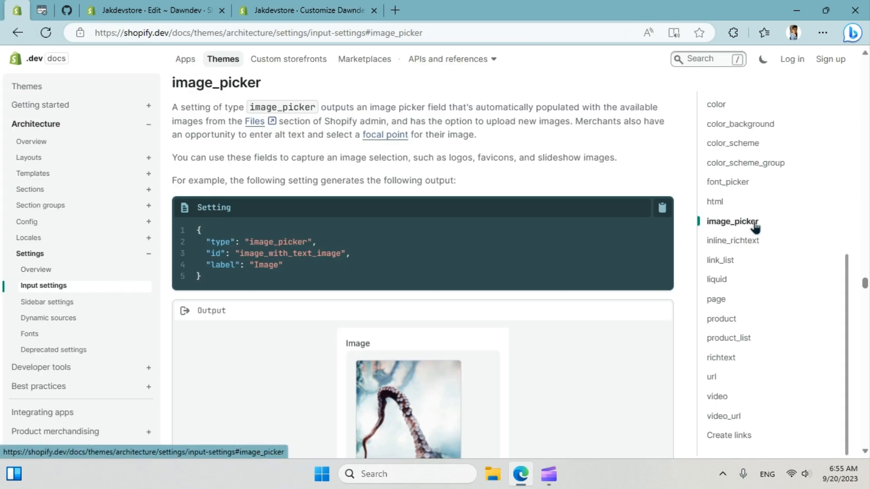
mouse_move(748, 229)
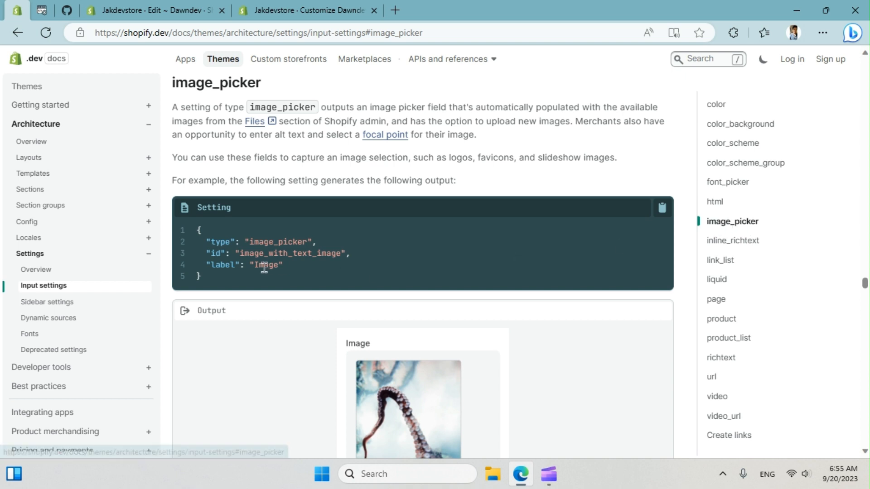
mouse_move(736, 317)
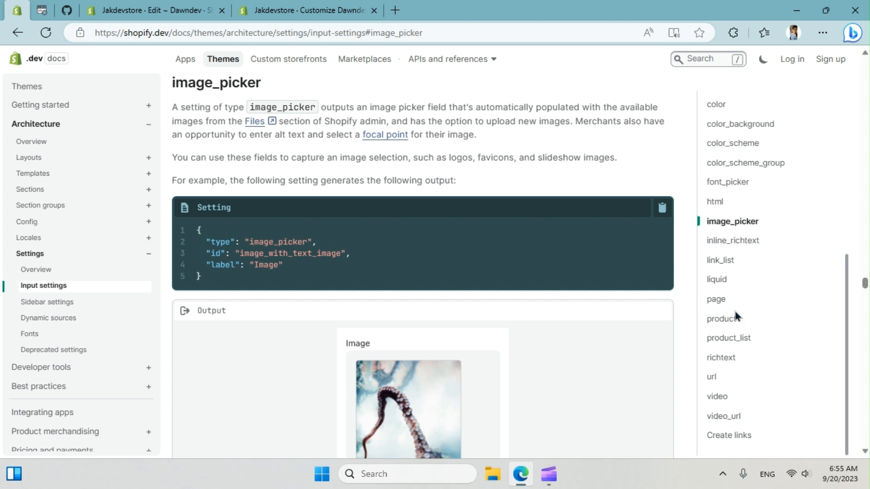
Jump to the video setting type on the Shopify.dev input settings docs.
left_click(715, 396)
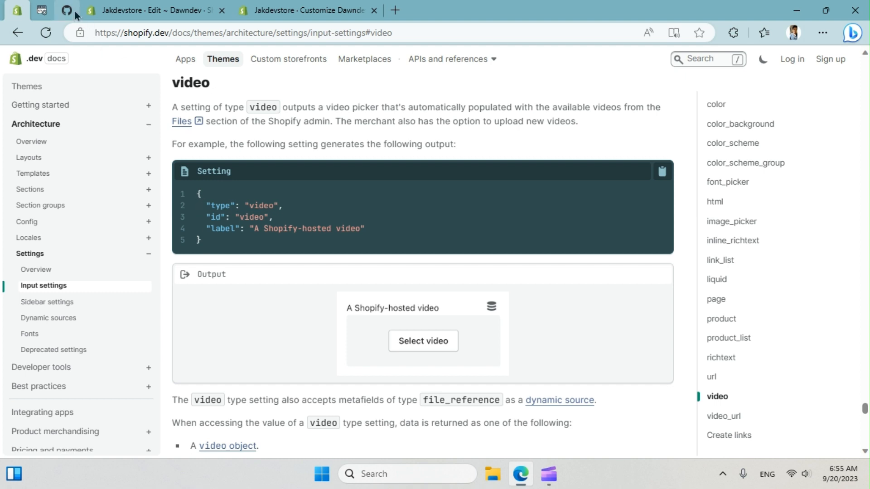
View the GitHub commit diff adding the video setting to multicolumn.liquid.
left_click(66, 10)
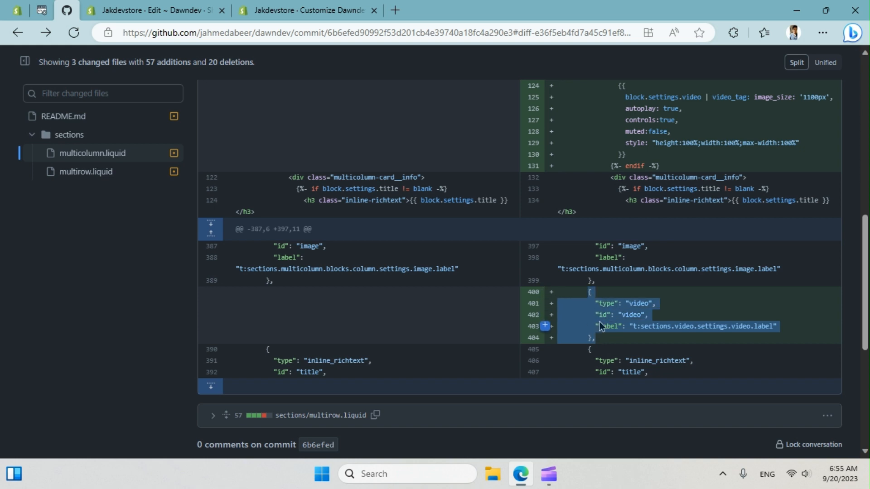
mouse_move(538, 297)
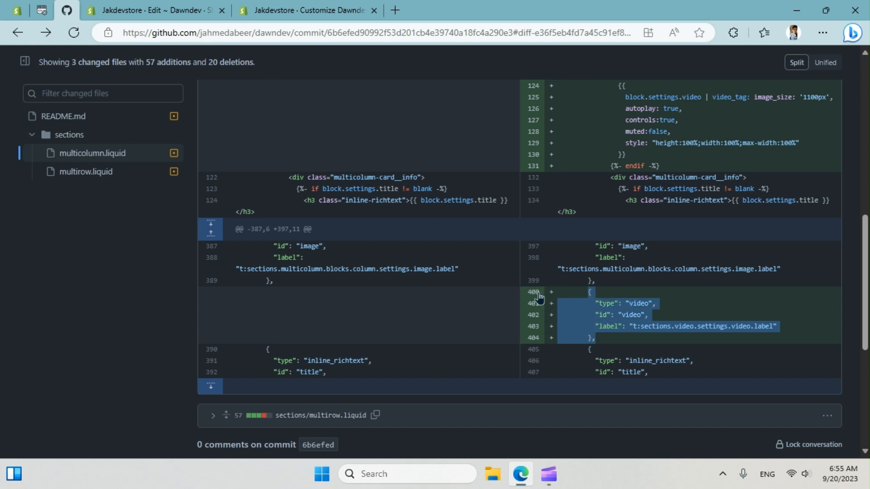
Insert the video setting into the column block schema with label t:sections.video.settings.video.label.
left_click(155, 10)
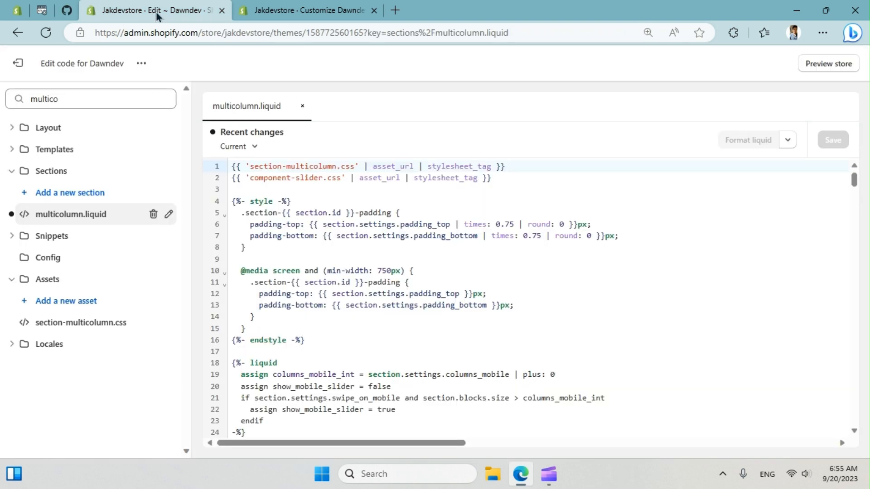
scroll("down", 3)
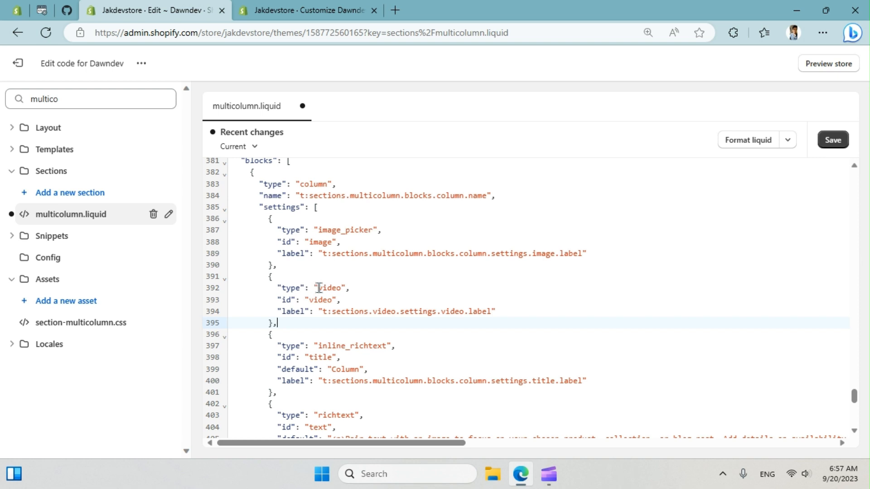
mouse_move(312, 300)
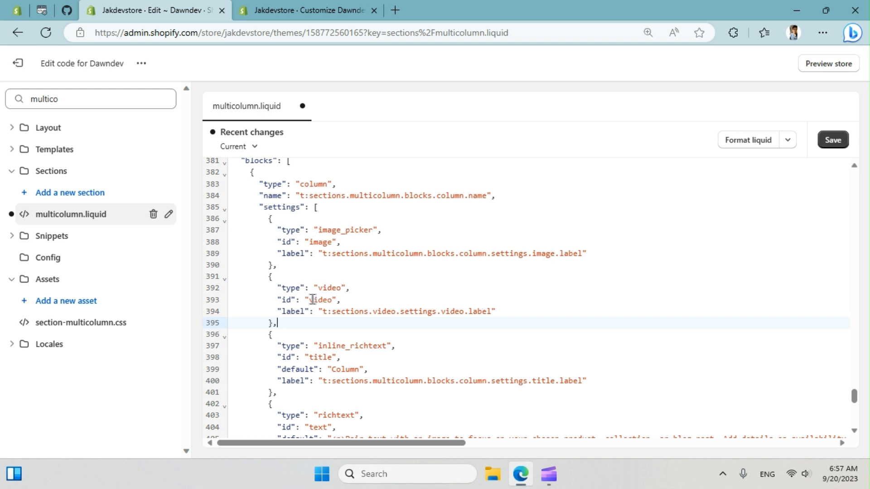
double_click(320, 300)
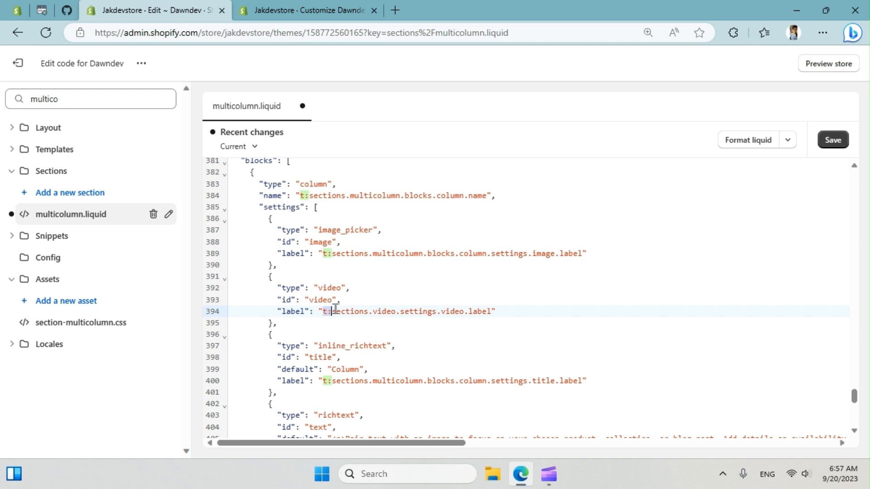
left_click_drag(328, 311, 493, 311)
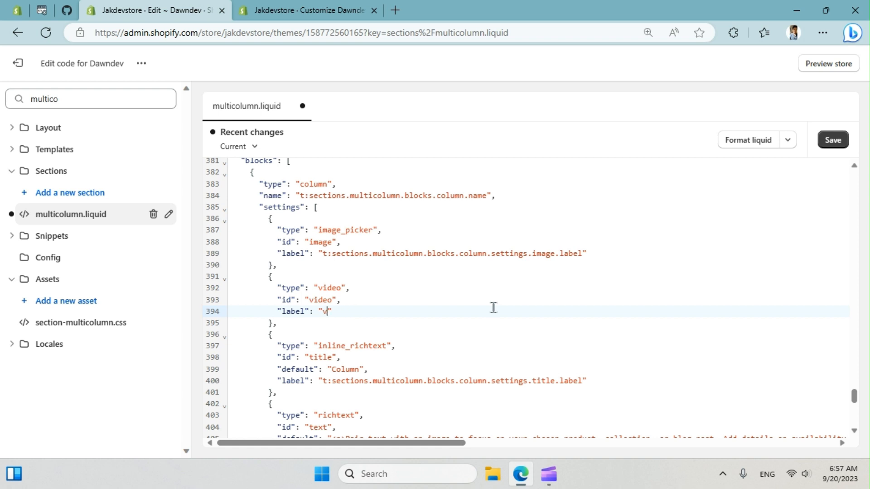
type(":sections.video.settings.video.label")
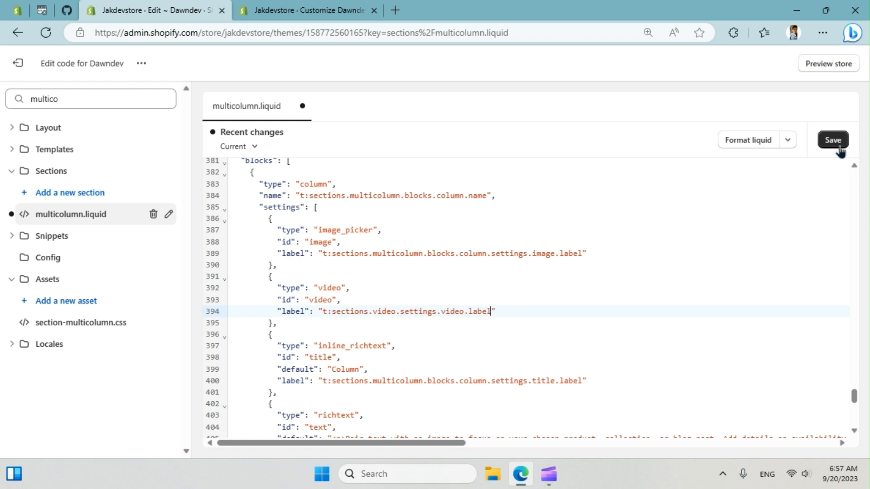
Save multicolumn.liquid, reload the customizer and choose the music box MP4 for the column block's video.
left_click(833, 140)
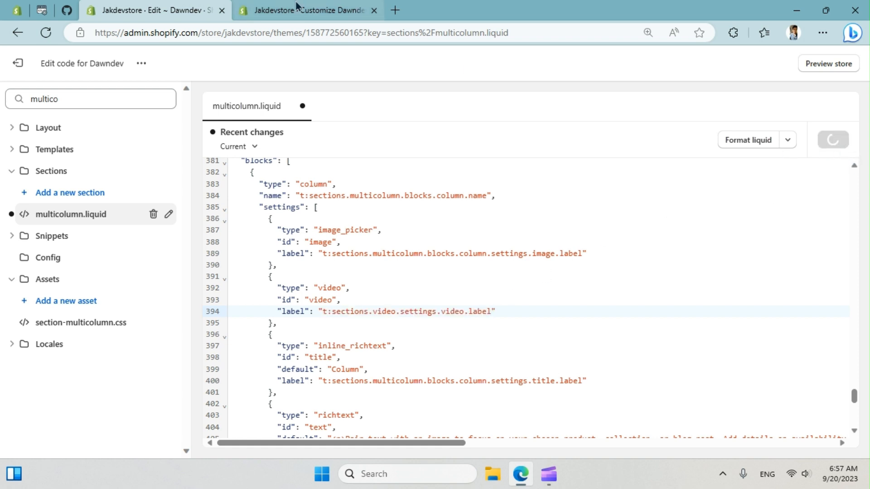
left_click(307, 11)
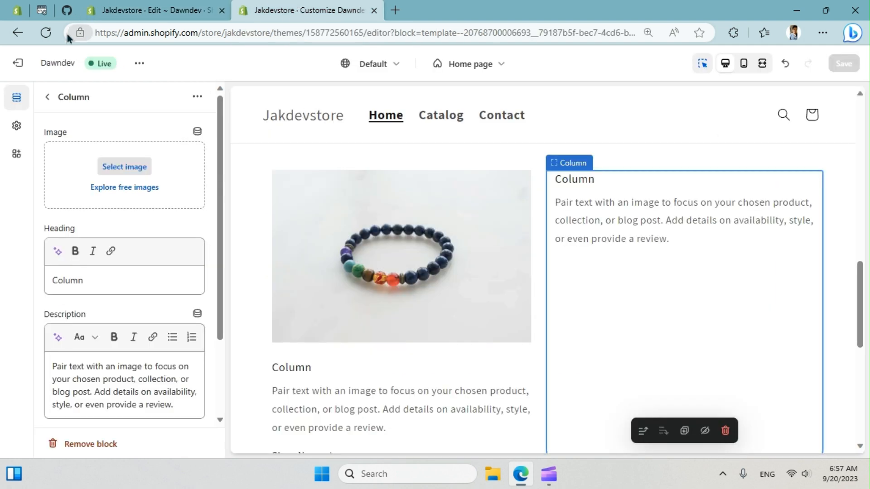
left_click(46, 33)
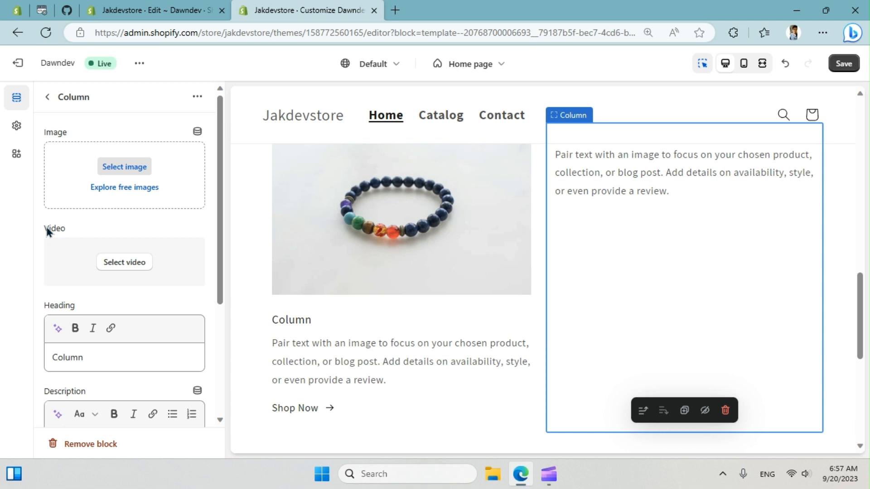
left_click(125, 261)
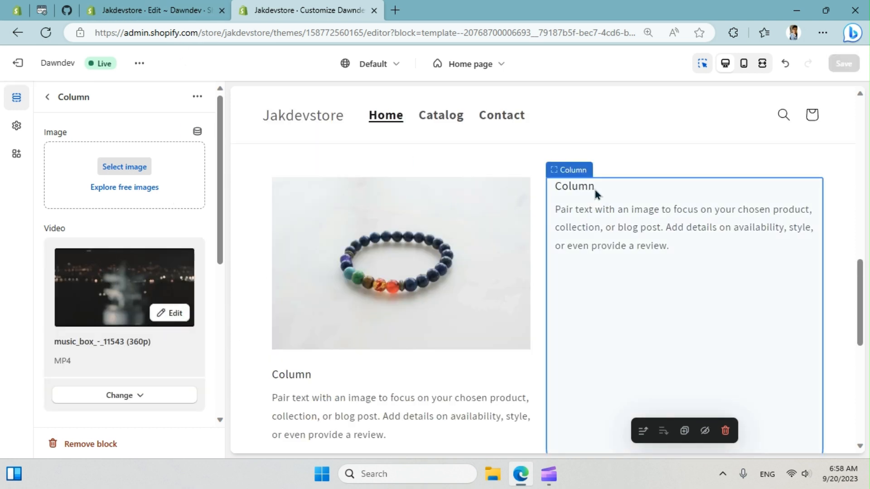
left_click(153, 10)
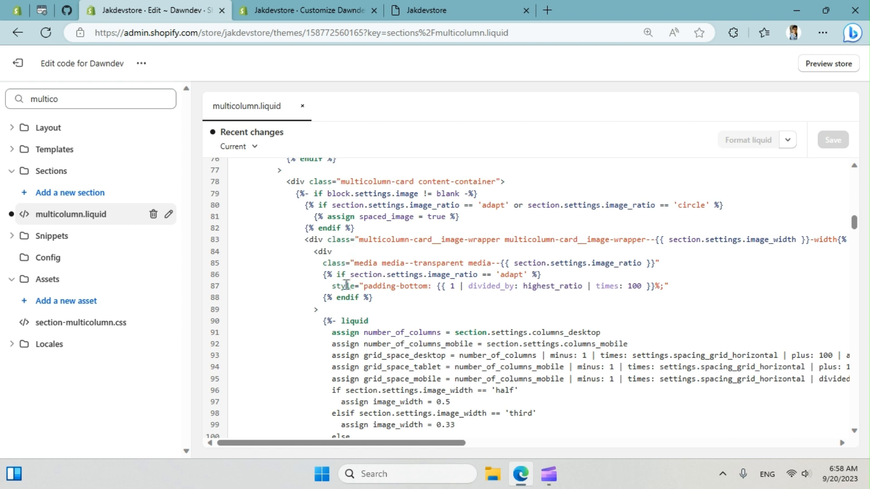
mouse_move(314, 191)
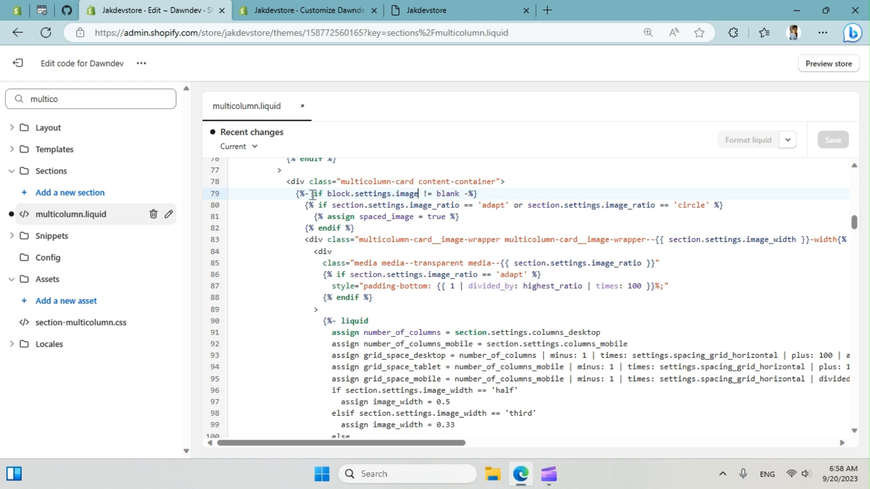
Place the cursor on line 122 below the image endif, then check the GitHub diff's video_tag code.
left_click_drag(313, 194, 417, 194)
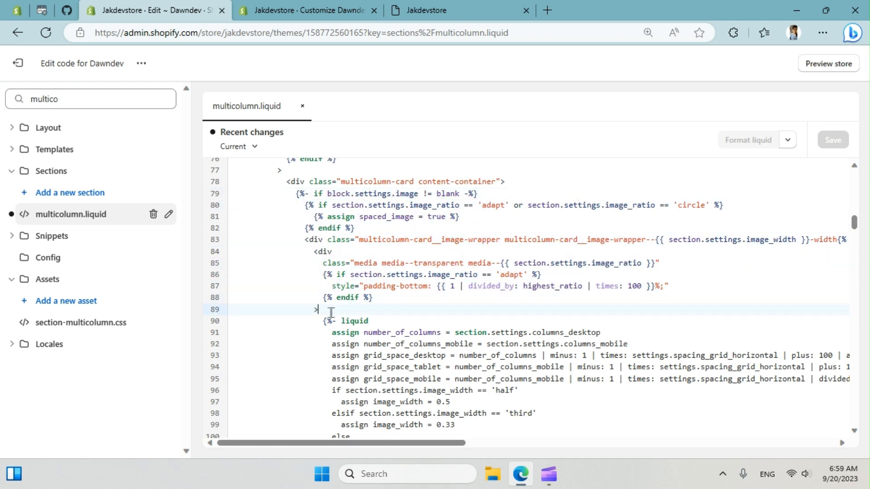
scroll("down", 3)
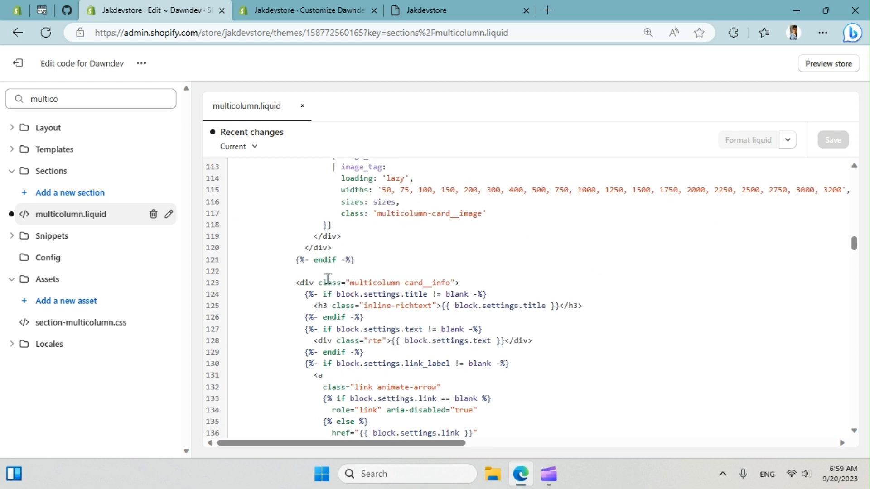
left_click(312, 261)
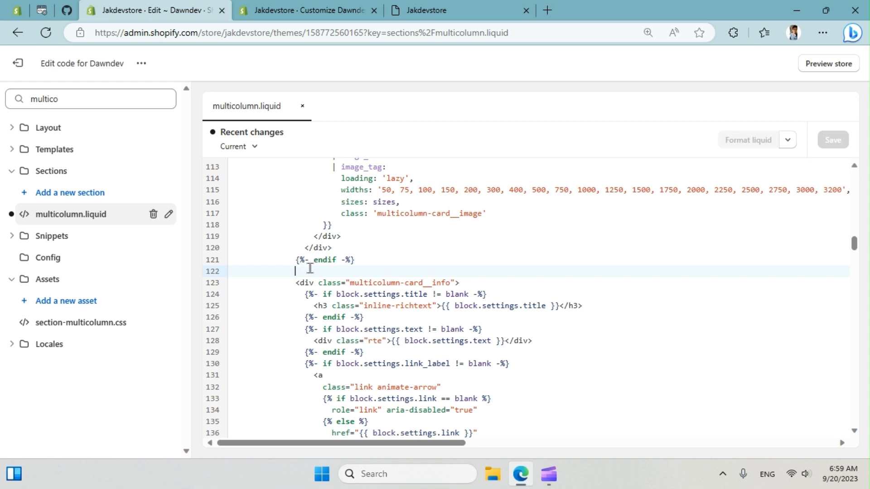
left_click(66, 10)
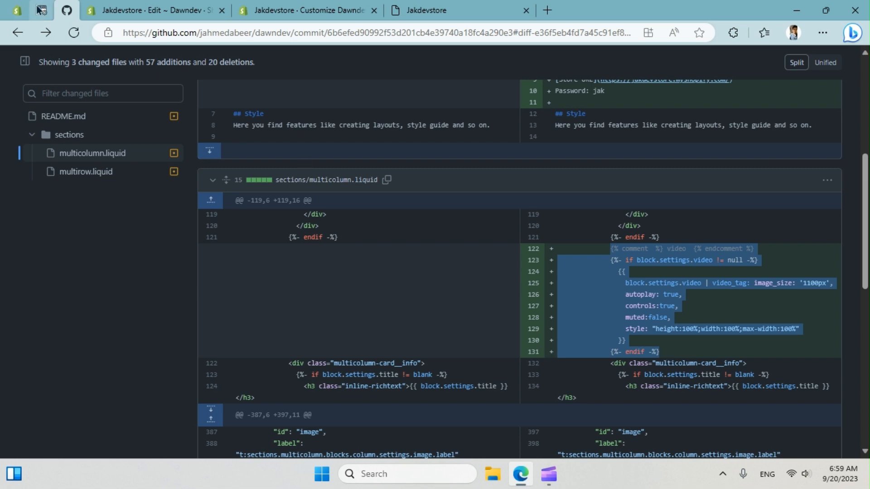
Copy the video_tag rendering snippet from the jabwebsolution.com tutorial post.
left_click(41, 10)
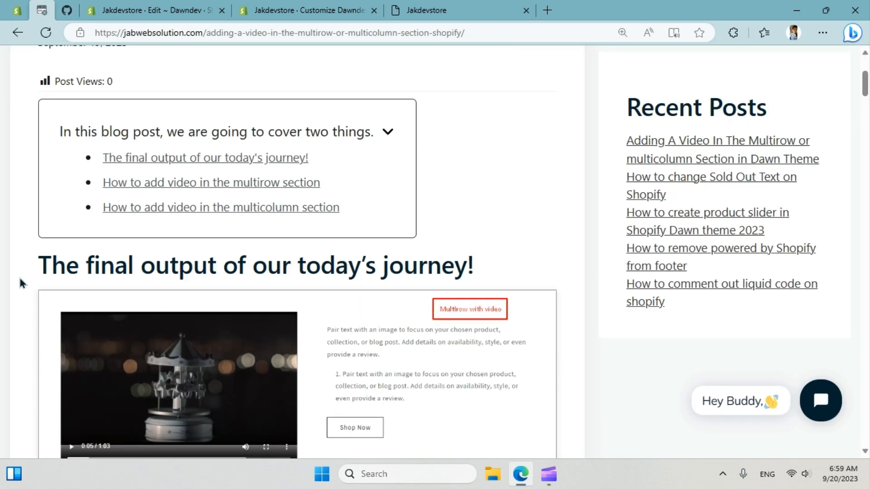
scroll("down", 3)
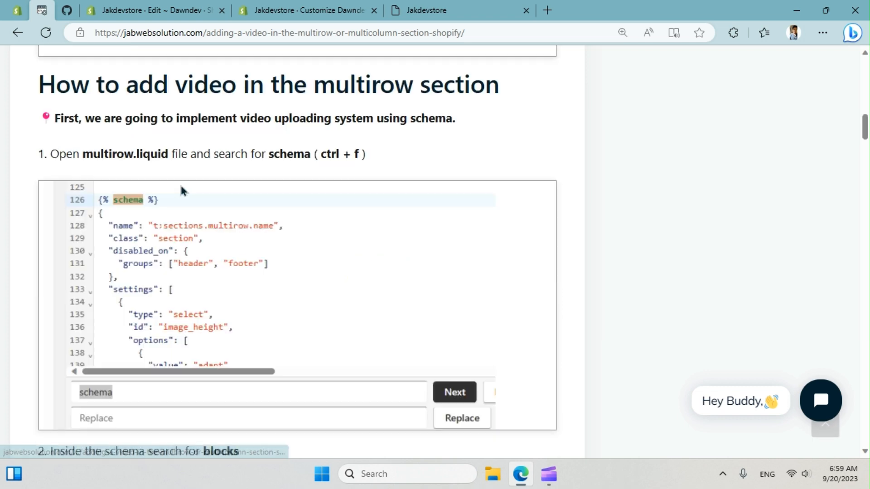
scroll("down", 3)
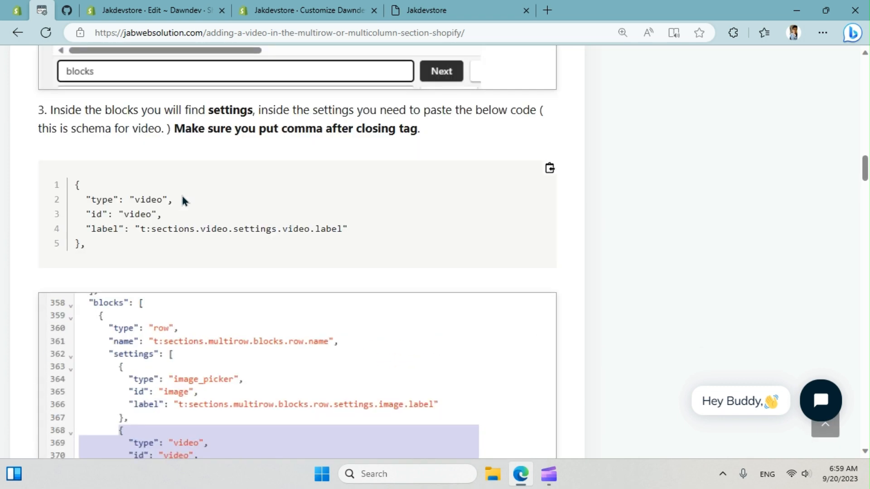
mouse_move(87, 189)
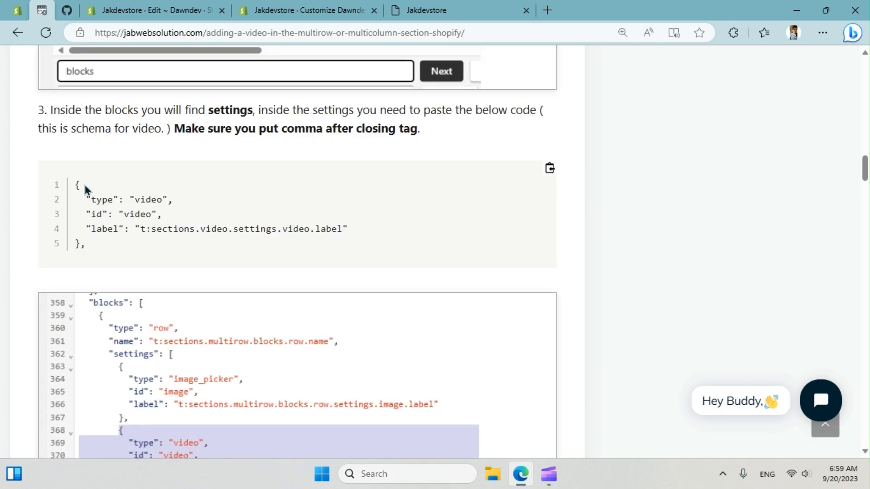
scroll("down", 3)
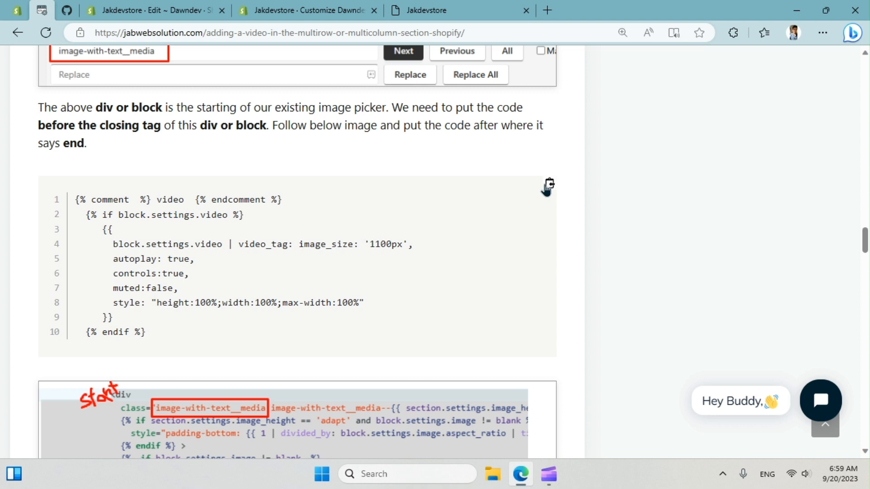
left_click(548, 184)
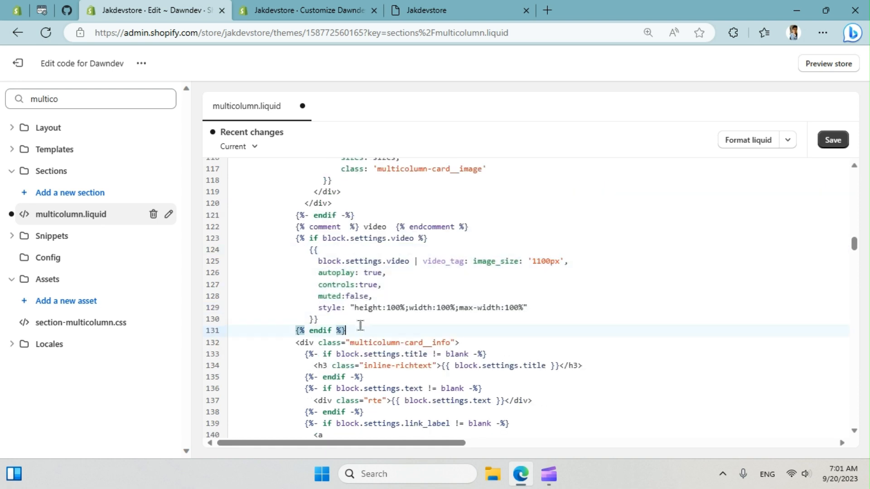
Save multicolumn.liquid with the video_tag code and return to the Dawndev customizer.
left_click(832, 140)
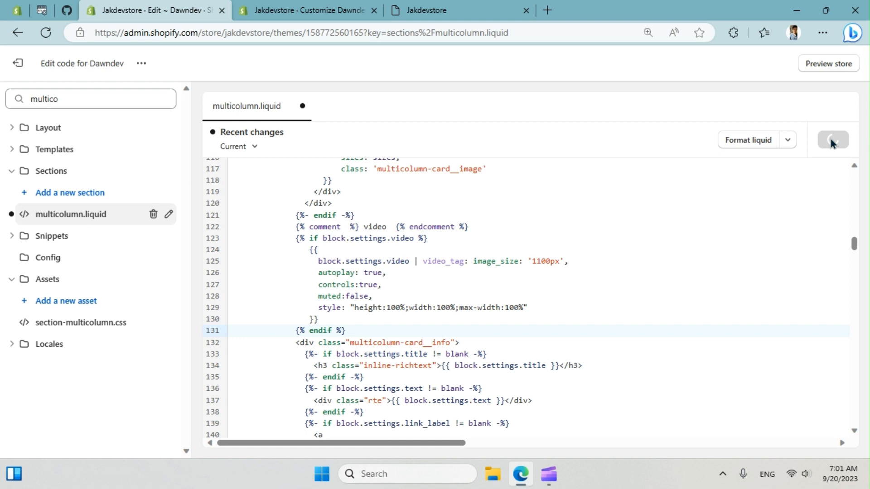
left_click(308, 11)
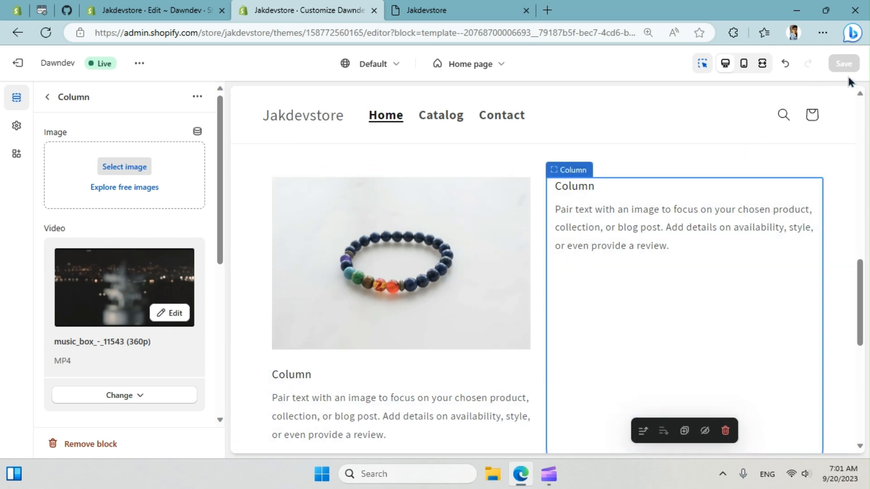
Confirm the live storefront's second multicolumn column now plays the music box video.
left_click(460, 10)
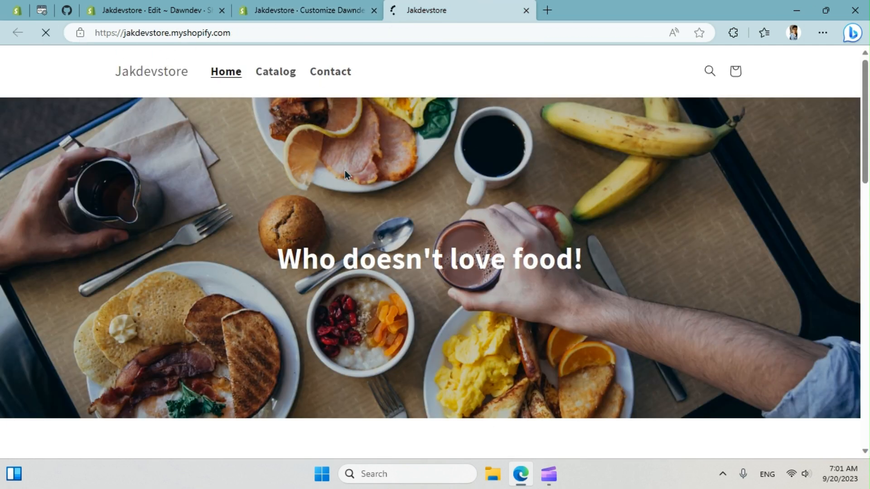
scroll("down", 3)
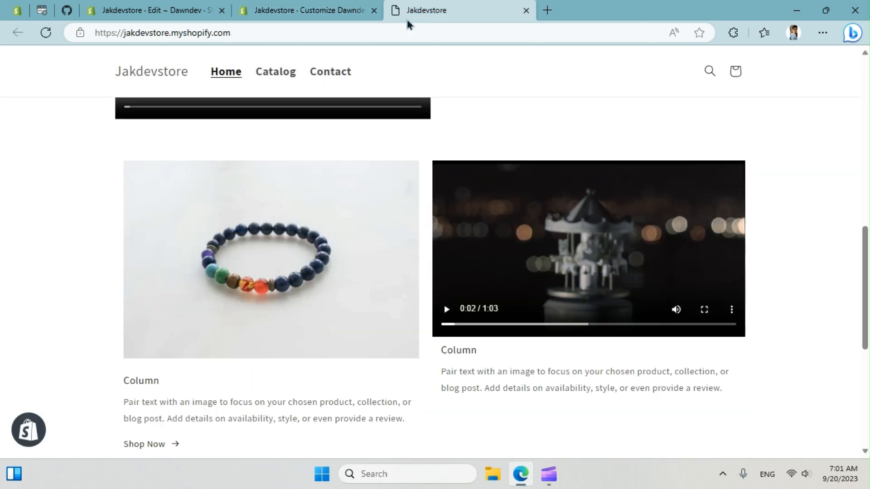
mouse_move(307, 10)
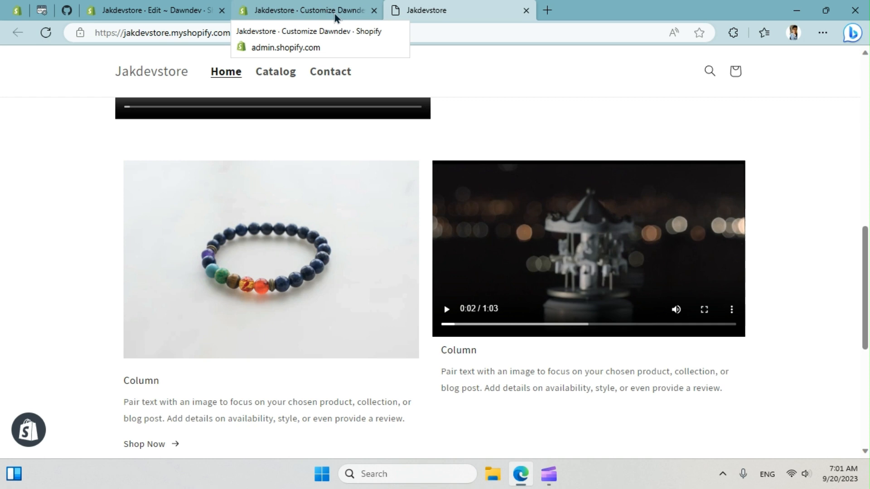
left_click(306, 10)
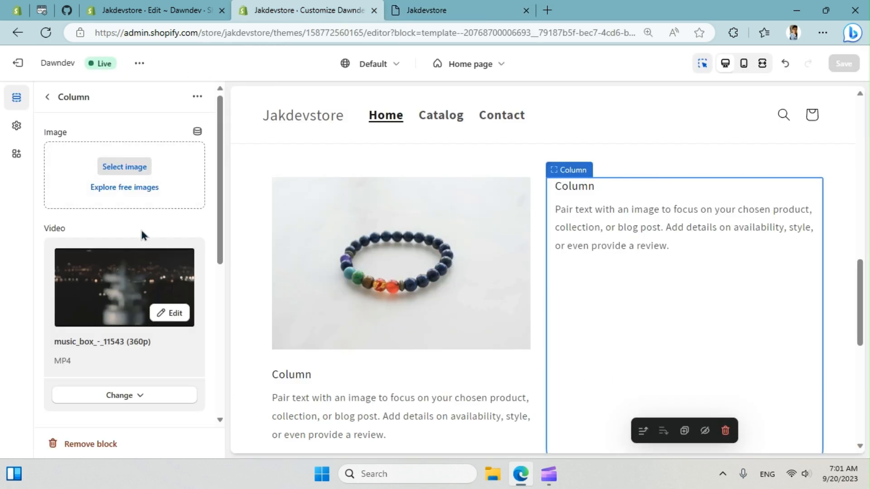
scroll("down", 3)
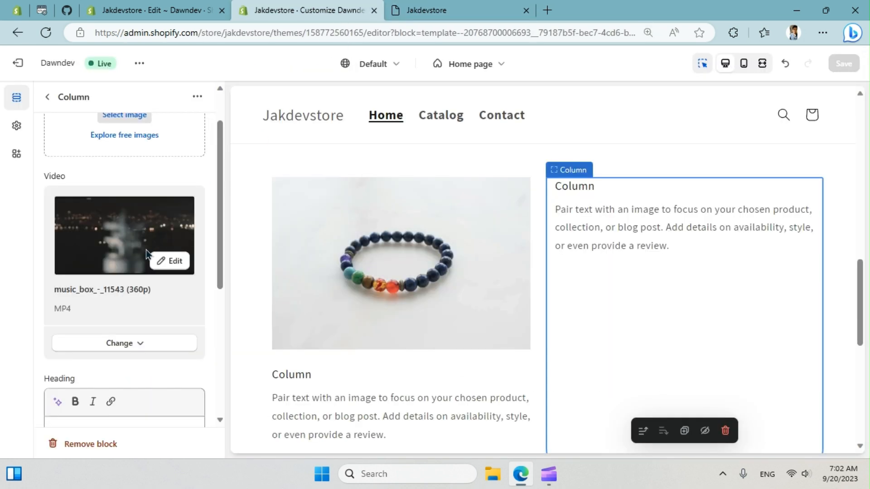
scroll("down", 3)
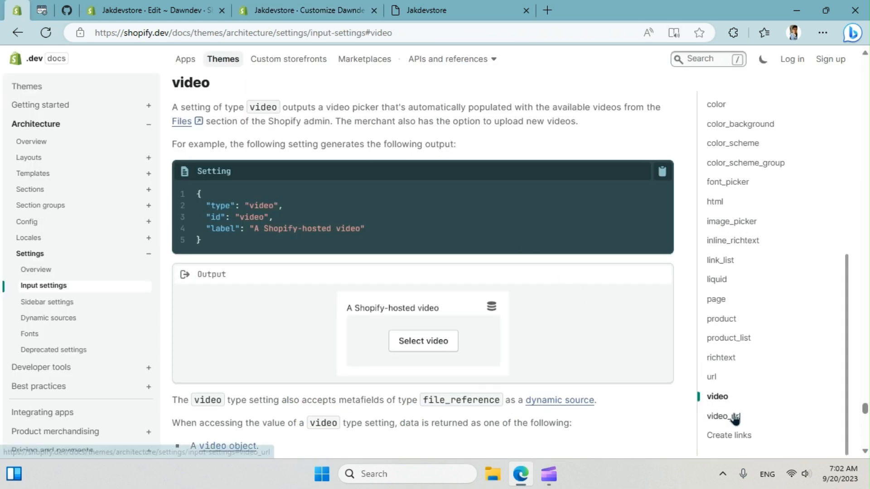
Jump to the video_url setting type reference from the docs table of contents.
left_click(723, 415)
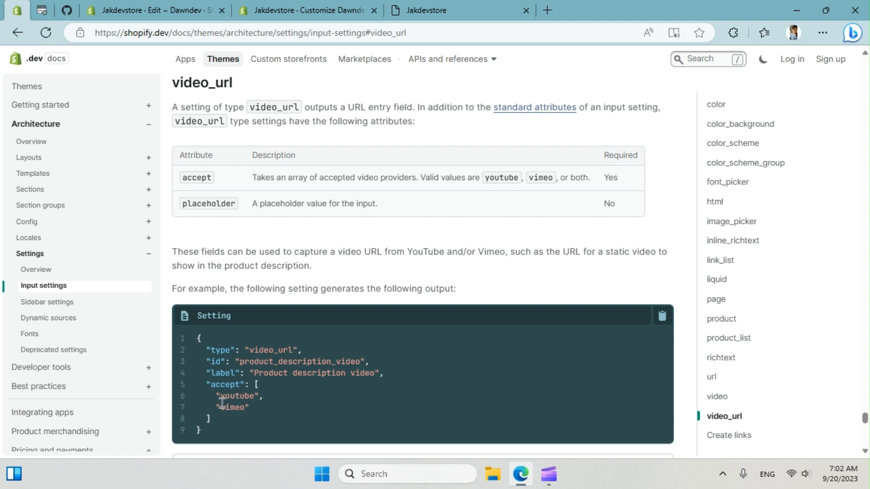
mouse_move(176, 86)
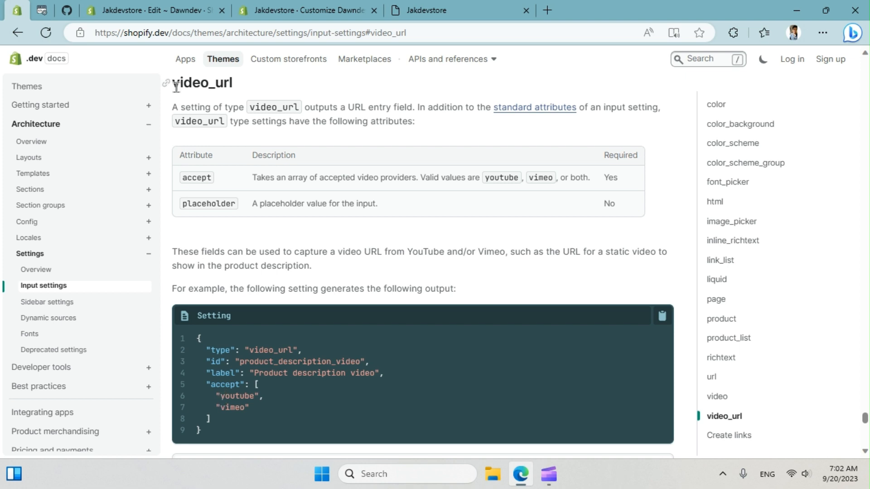
mouse_move(83, 31)
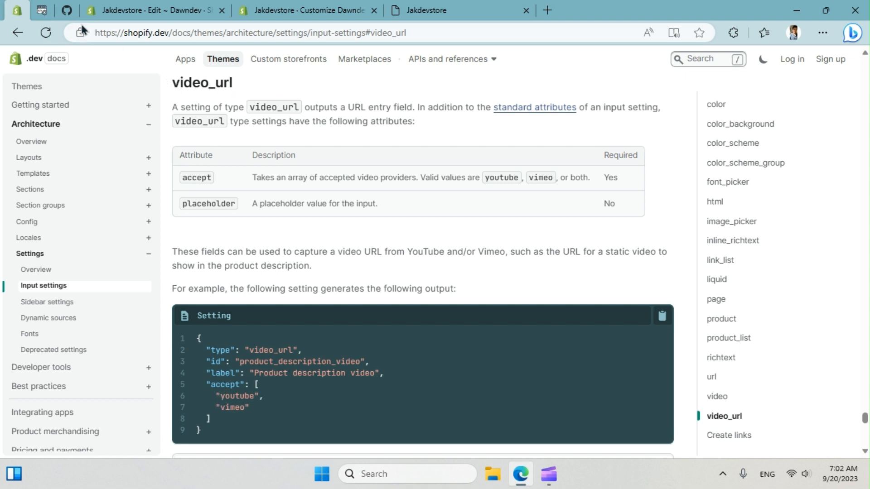
mouse_move(66, 10)
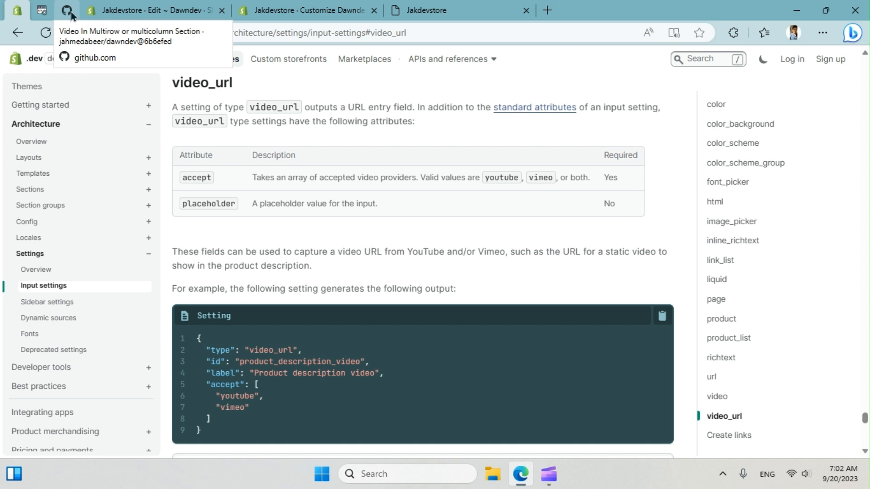